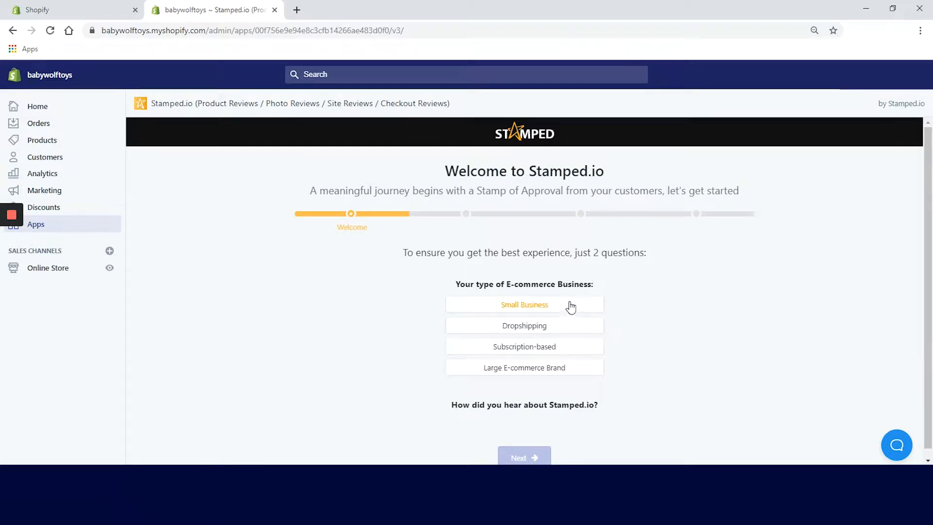
Answer the welcome questions as a Small Business found via the App Store and continue
{"action": "left_click", "coordinate": [524, 304]}
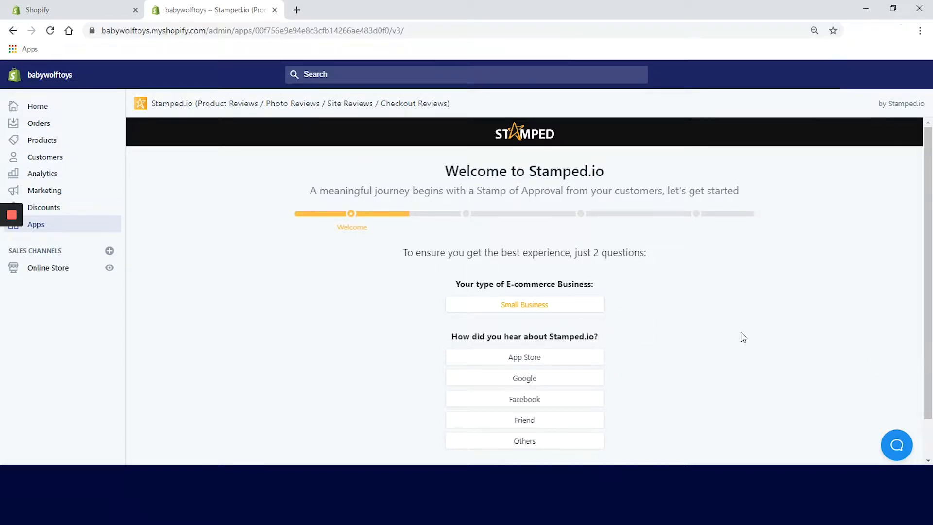
{"action": "left_click", "coordinate": [524, 357]}
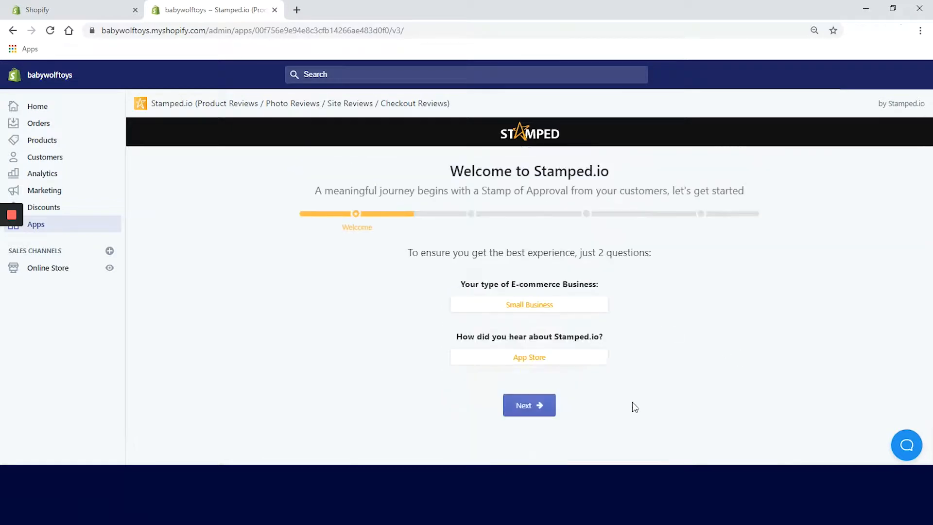
{"action": "left_click", "coordinate": [529, 405]}
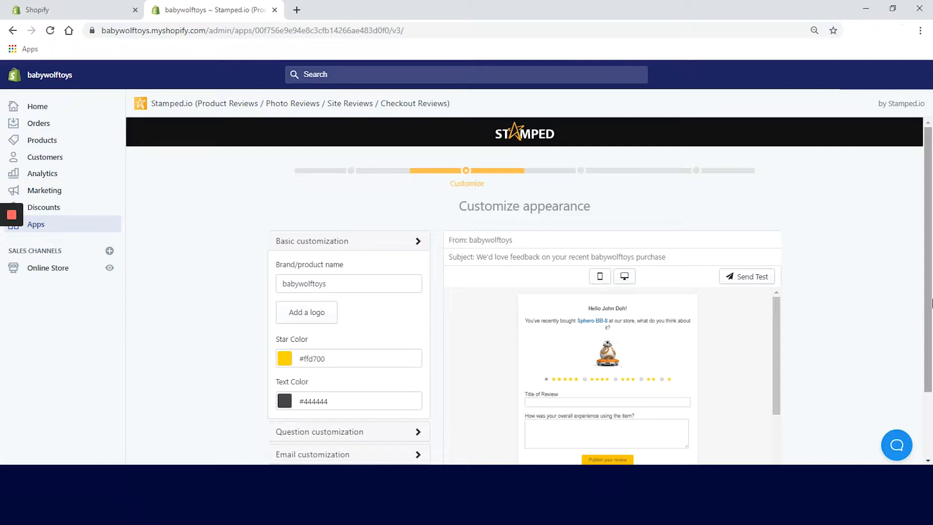
Brand the review request email with the EcomExperts.io name and logo in Basic customization
{"action": "scroll", "scroll_direction": "down", "scroll_amount": 3}
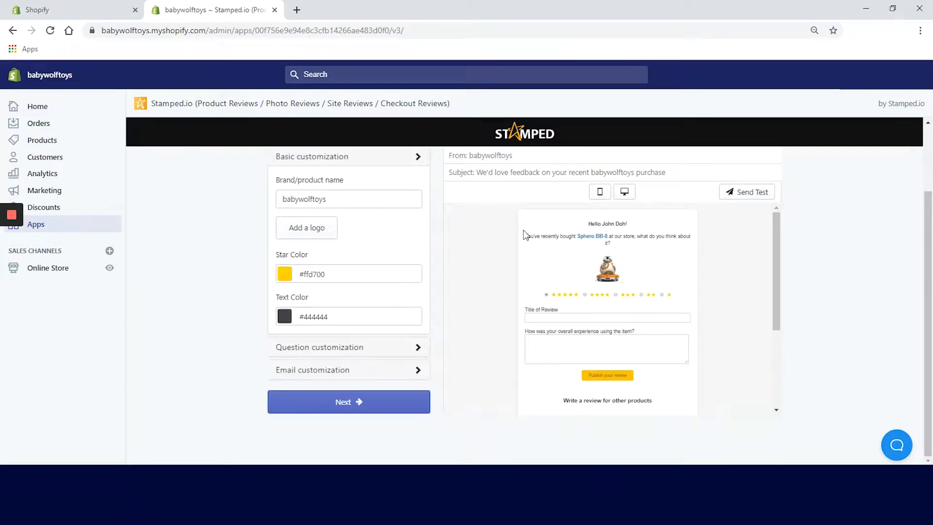
{"action": "mouse_move", "coordinate": [430, 213]}
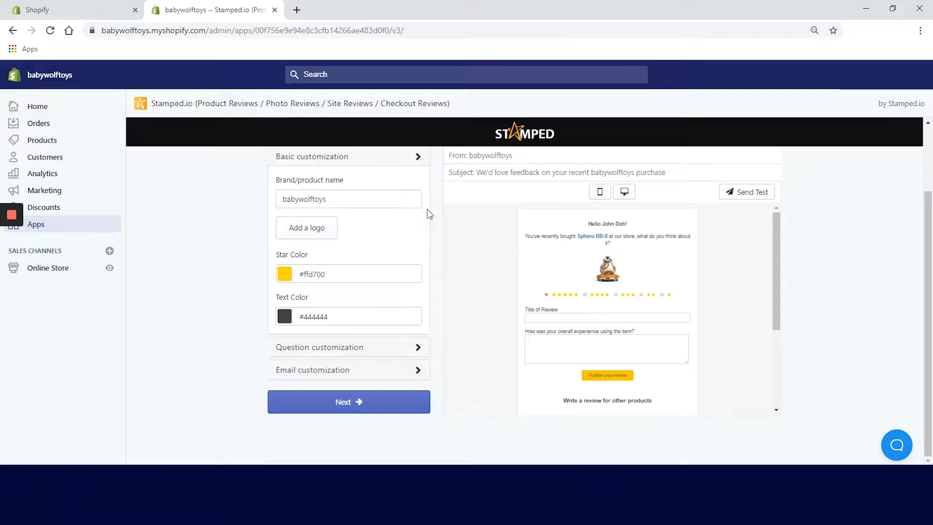
{"action": "type", "text": "EcomEx"}
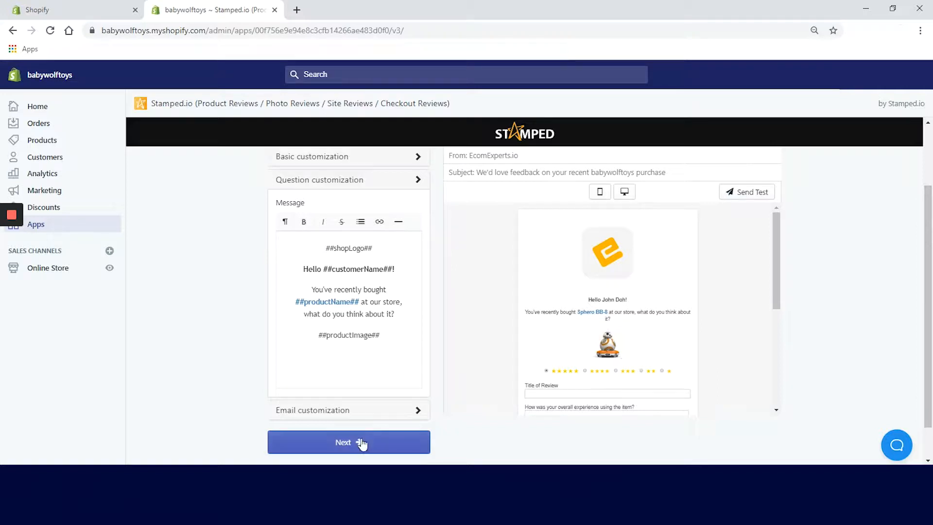
{"action": "mouse_move", "coordinate": [427, 414]}
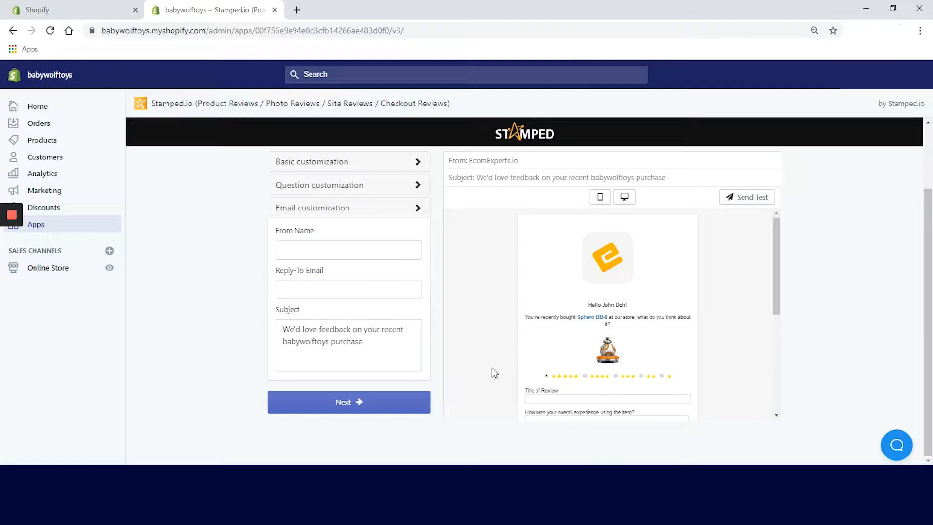
{"action": "left_click", "coordinate": [348, 249]}
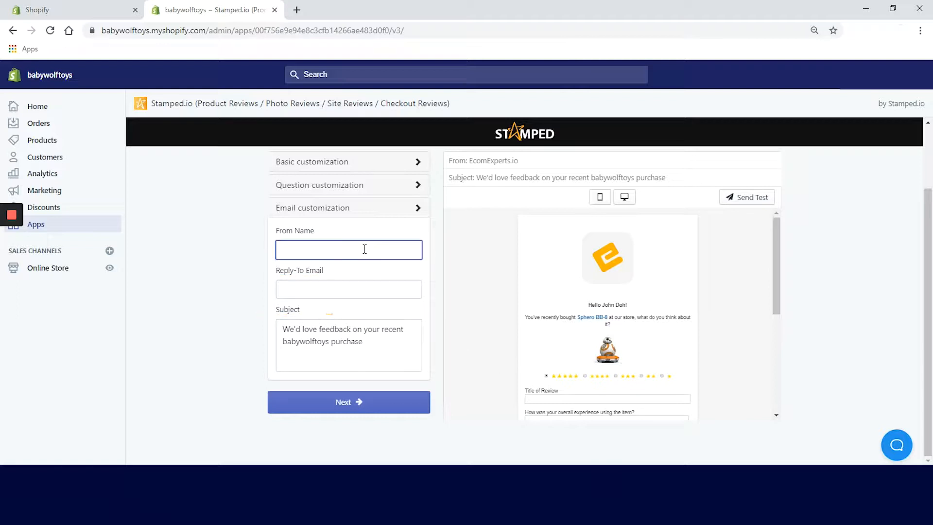
{"action": "type", "text": "EcomExperts"}
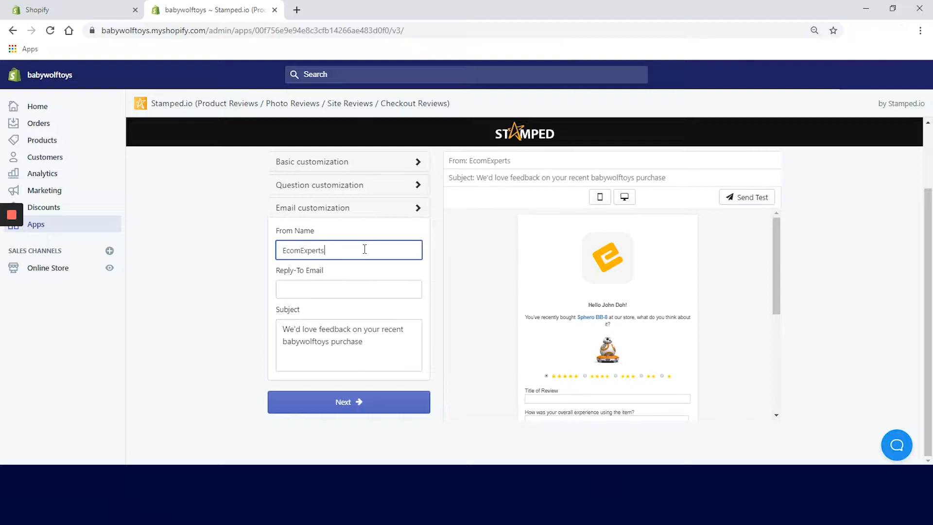
{"action": "type", "text": ".io"}
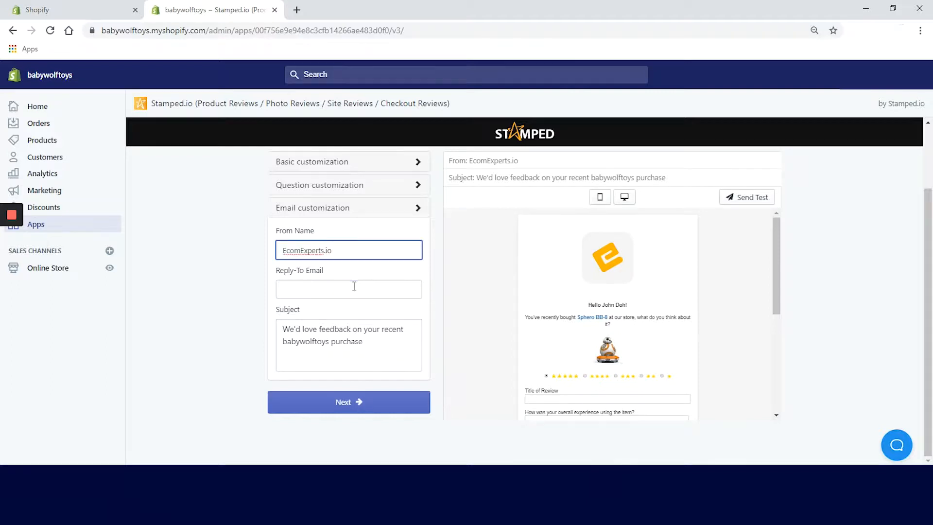
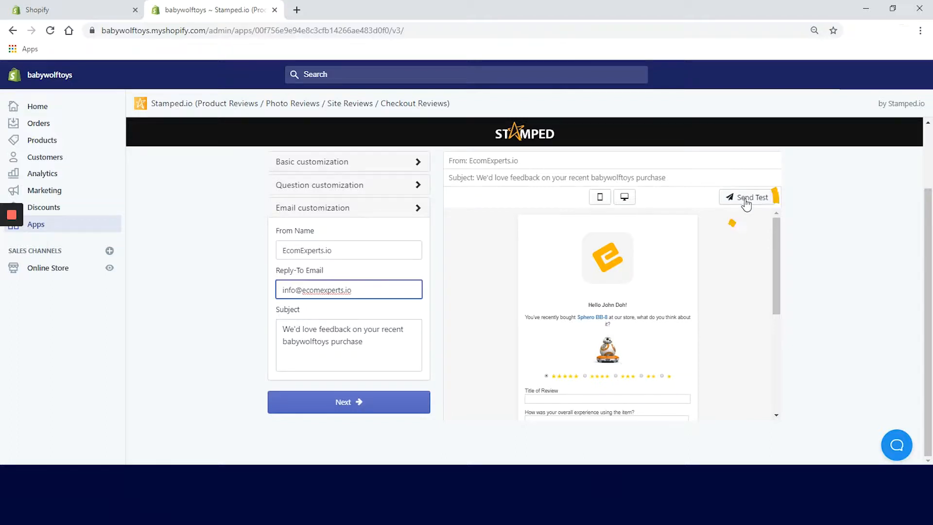
{"action": "left_click", "coordinate": [747, 198]}
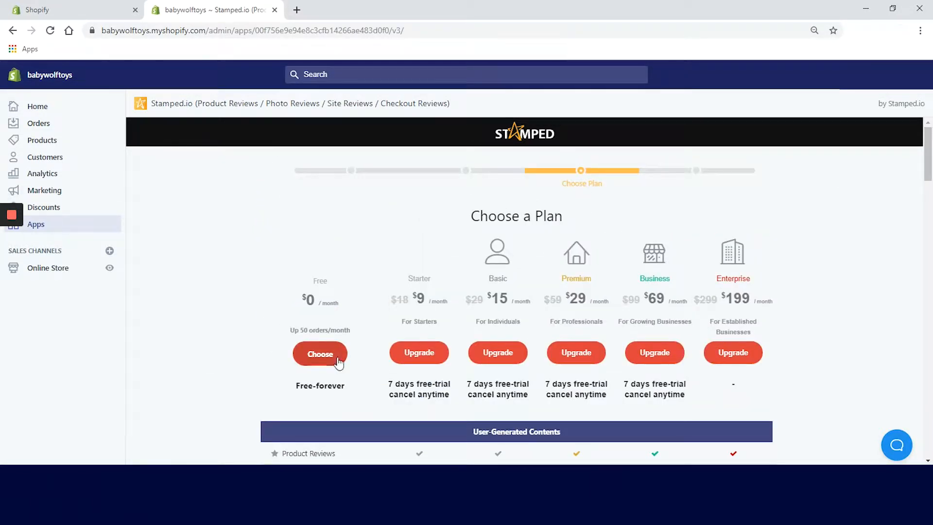
Choose the Free $0/month forever plan
{"action": "left_click", "coordinate": [320, 354]}
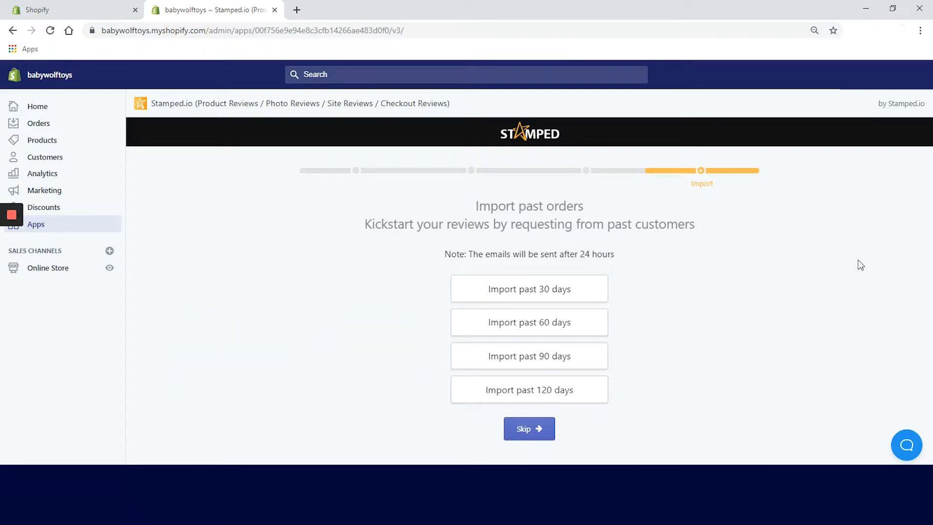
{"action": "mouse_move", "coordinate": [854, 267]}
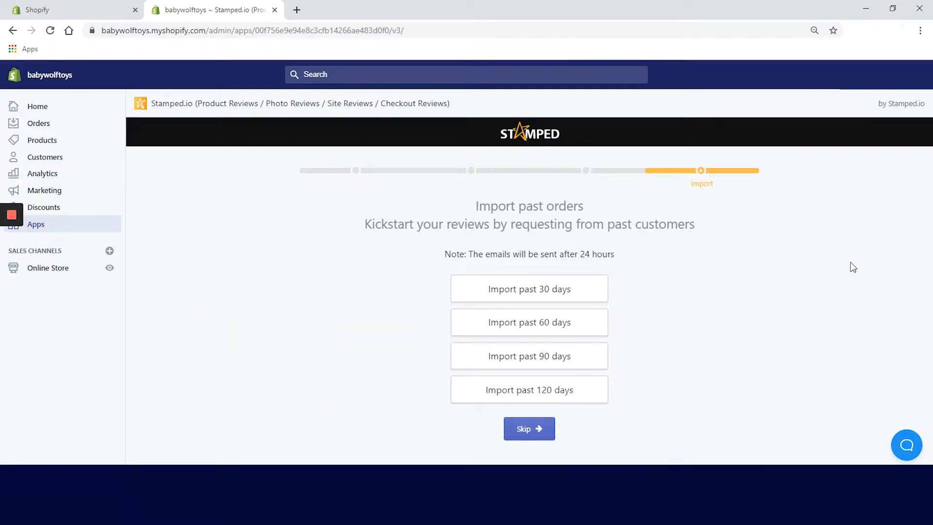
{"action": "mouse_move", "coordinate": [612, 364]}
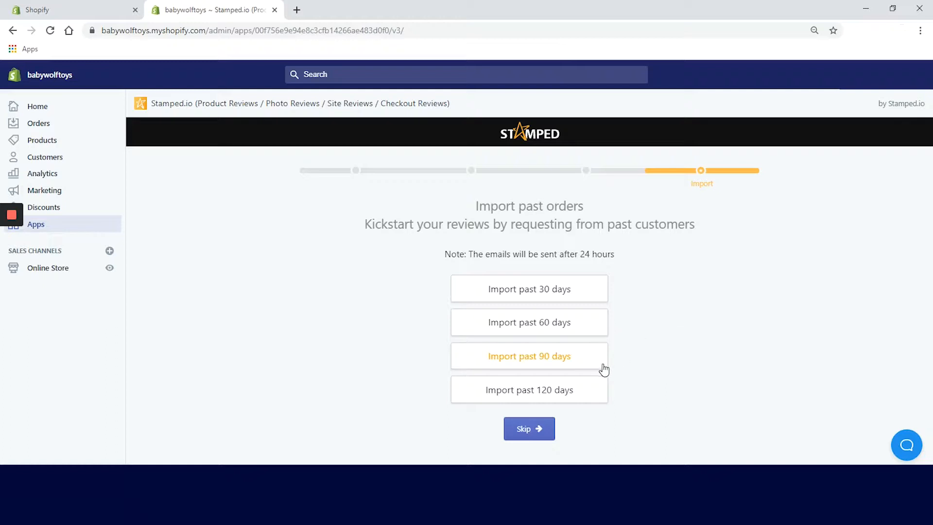
{"action": "mouse_move", "coordinate": [588, 378]}
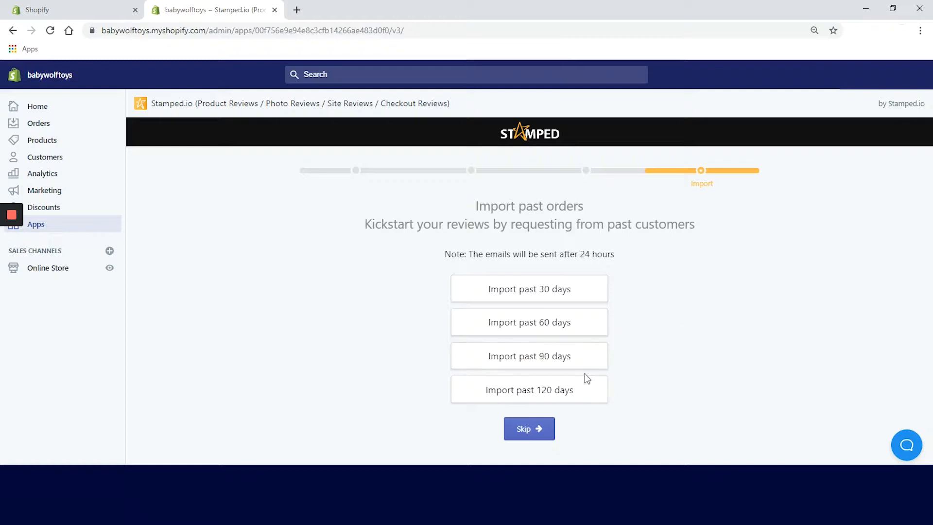
Import orders from the past 120 days and complete setup to reach the dashboard
{"action": "left_click", "coordinate": [530, 388]}
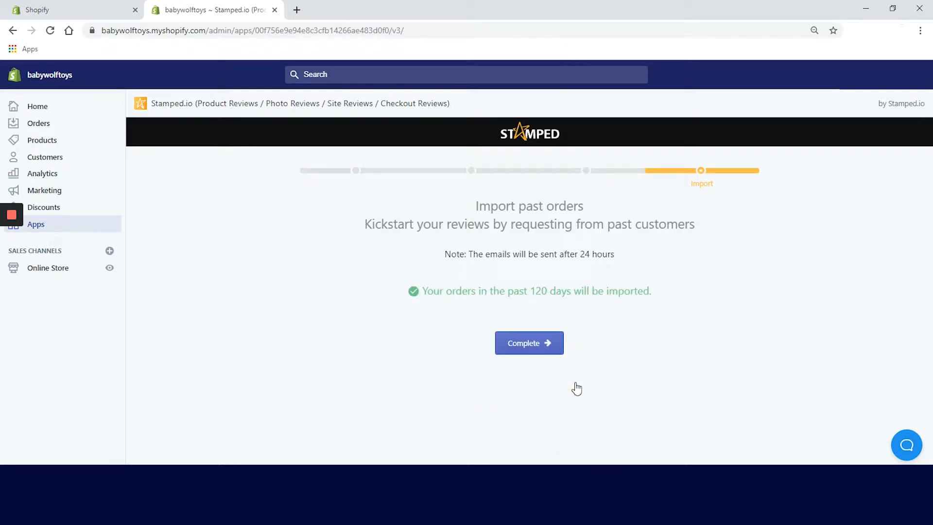
{"action": "left_click", "coordinate": [528, 343]}
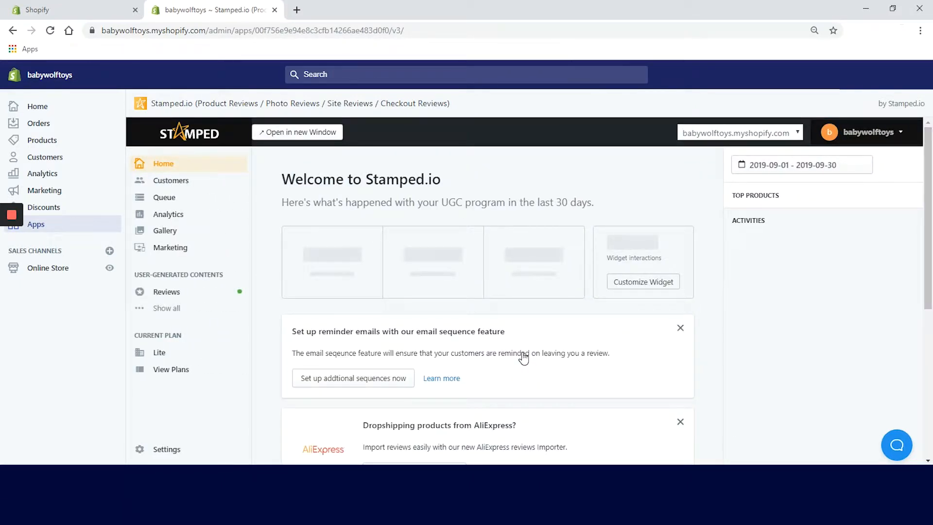
{"action": "mouse_move", "coordinate": [714, 303]}
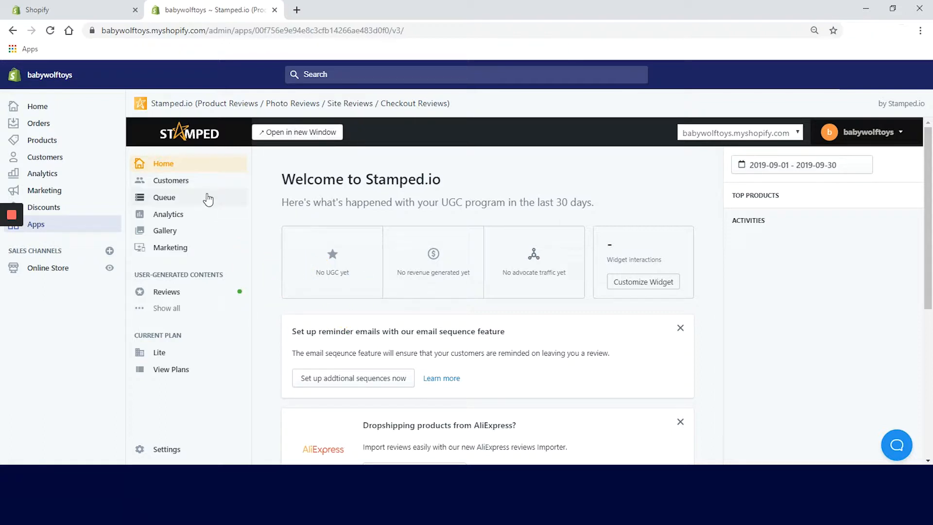
{"action": "mouse_move", "coordinate": [231, 250]}
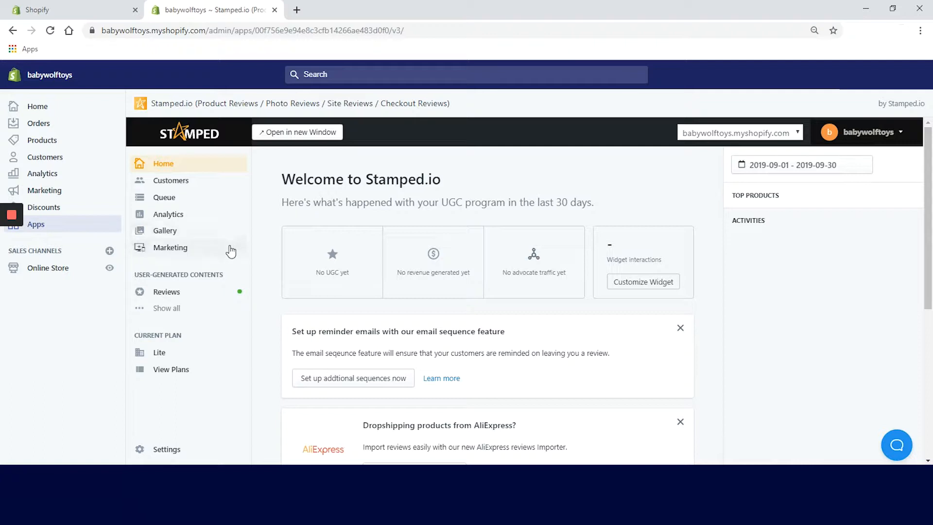
{"action": "mouse_move", "coordinate": [793, 392]}
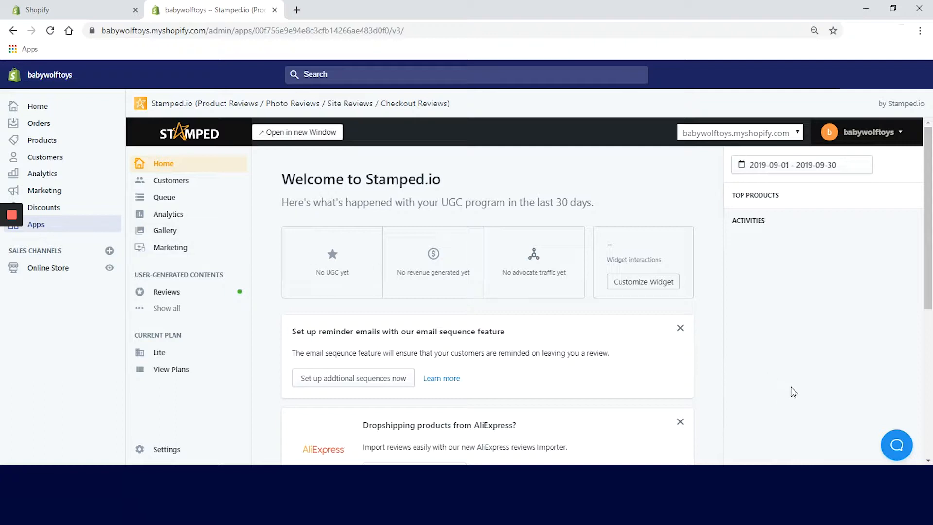
{"action": "left_click", "coordinate": [896, 445]}
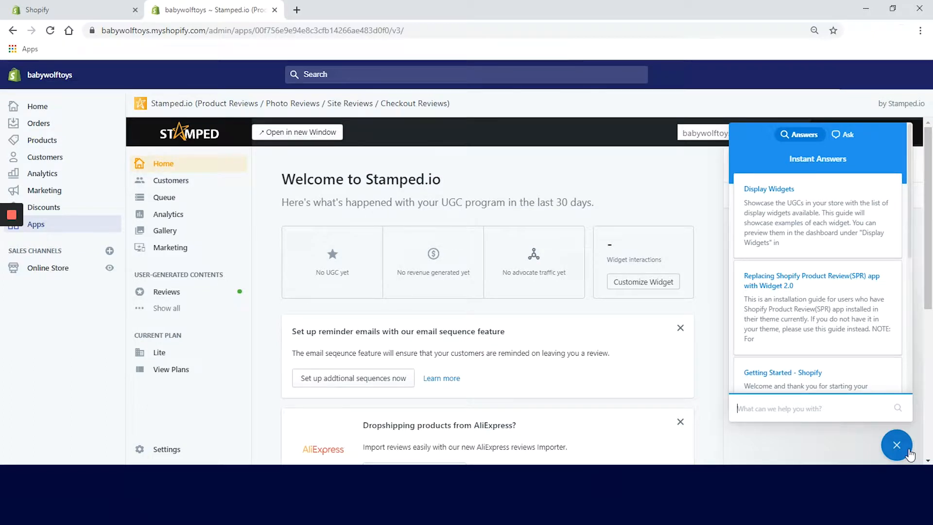
{"action": "left_click", "coordinate": [896, 445]}
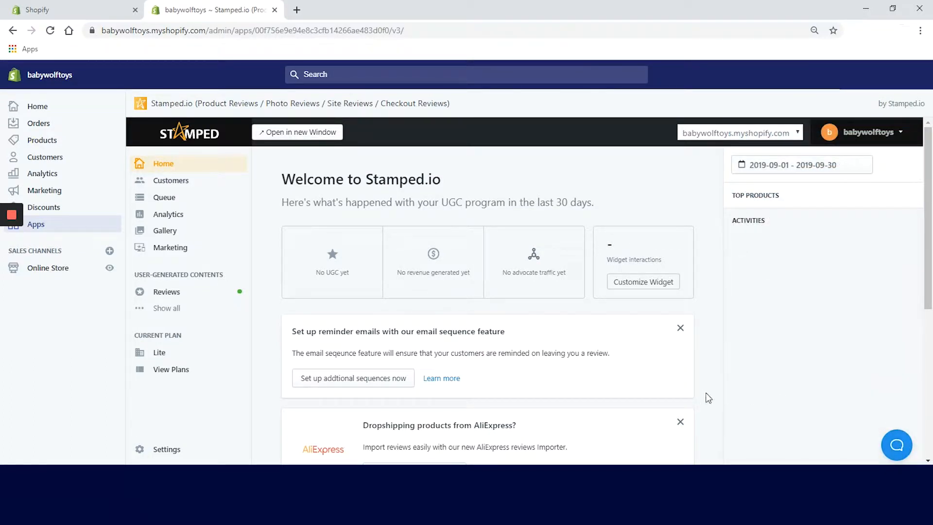
{"action": "mouse_move", "coordinate": [622, 370]}
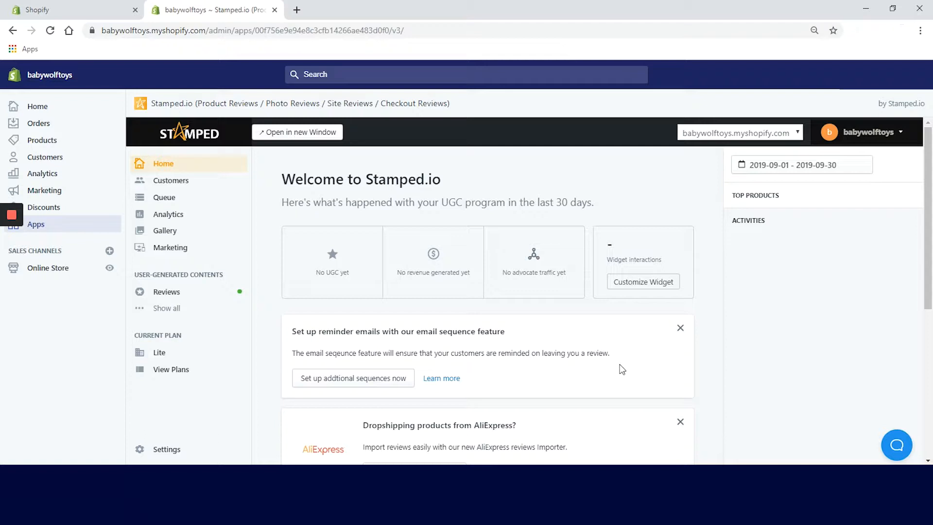
{"action": "mouse_move", "coordinate": [643, 288]}
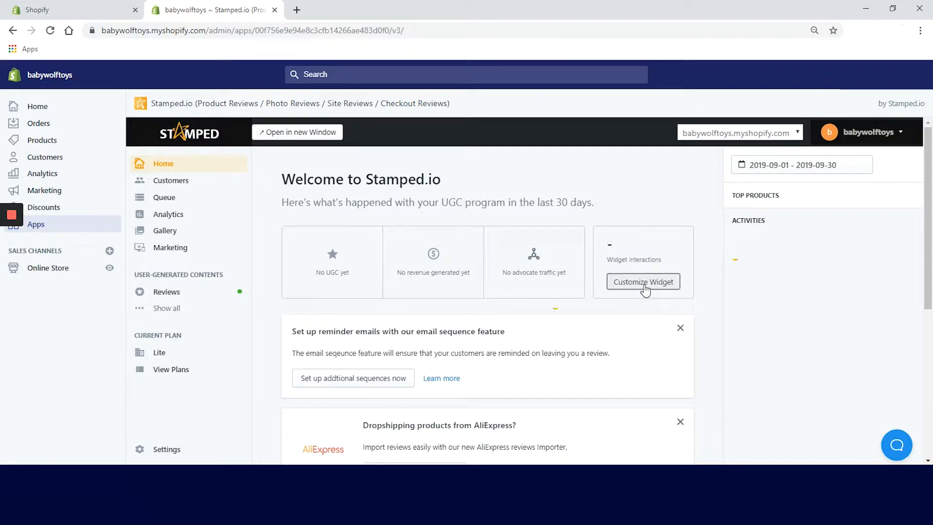
Set the Main Widget to 10 reviews per page with blue theme colour #3d78bf
{"action": "left_click", "coordinate": [644, 282]}
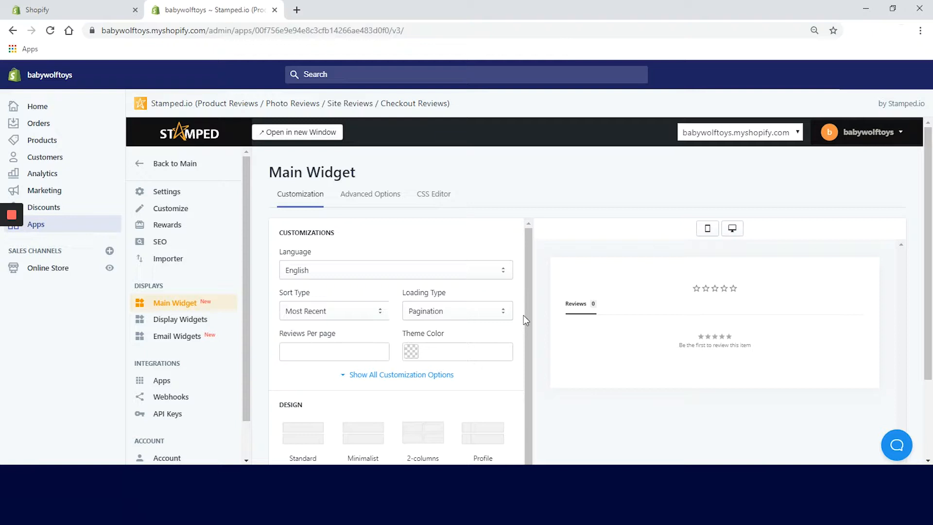
{"action": "mouse_move", "coordinate": [497, 290]}
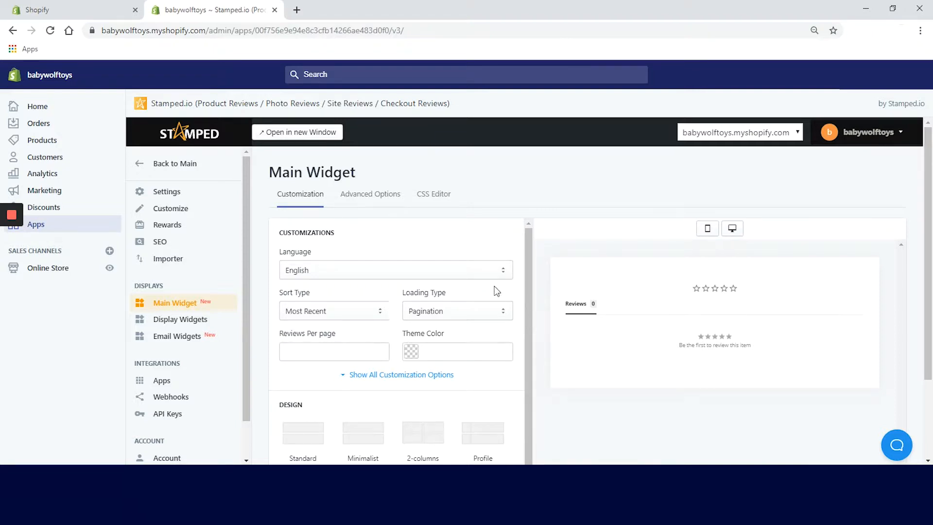
{"action": "left_click", "coordinate": [395, 270]}
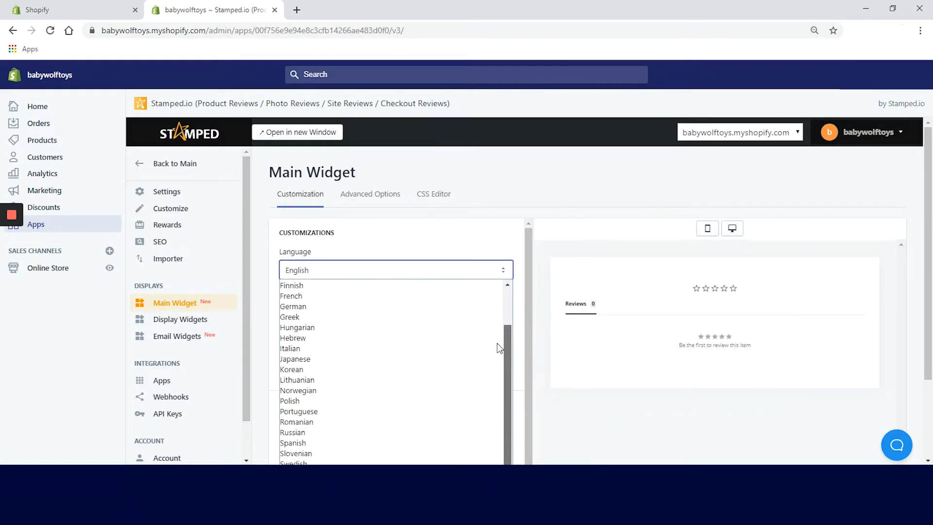
{"action": "left_click", "coordinate": [396, 271]}
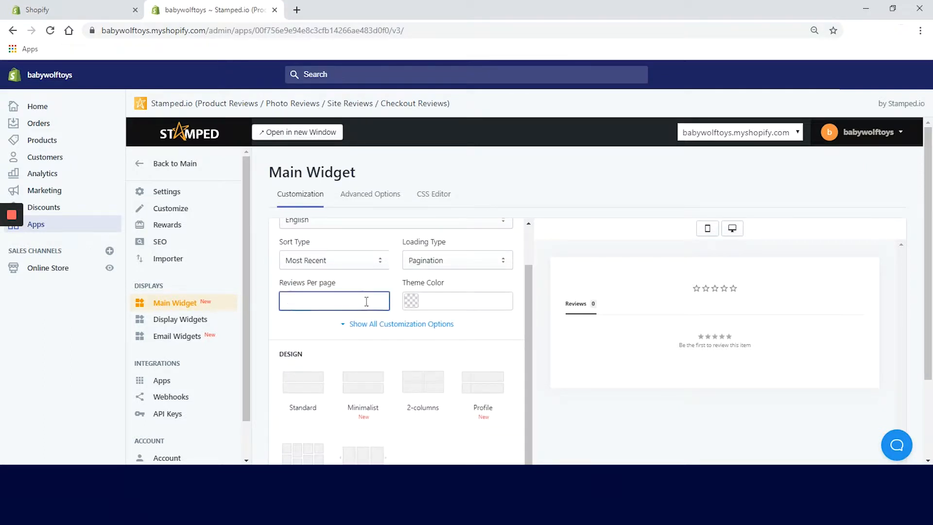
{"action": "type", "text": "10"}
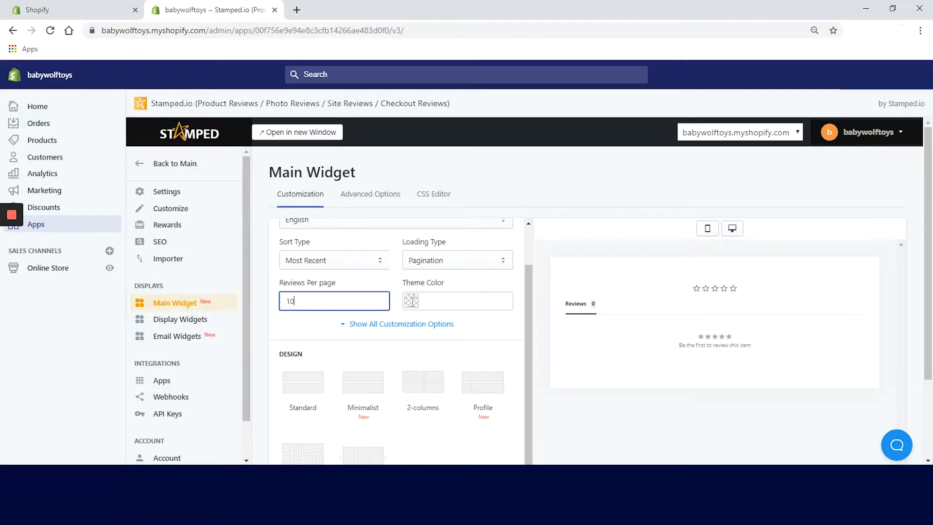
{"action": "left_click", "coordinate": [412, 301]}
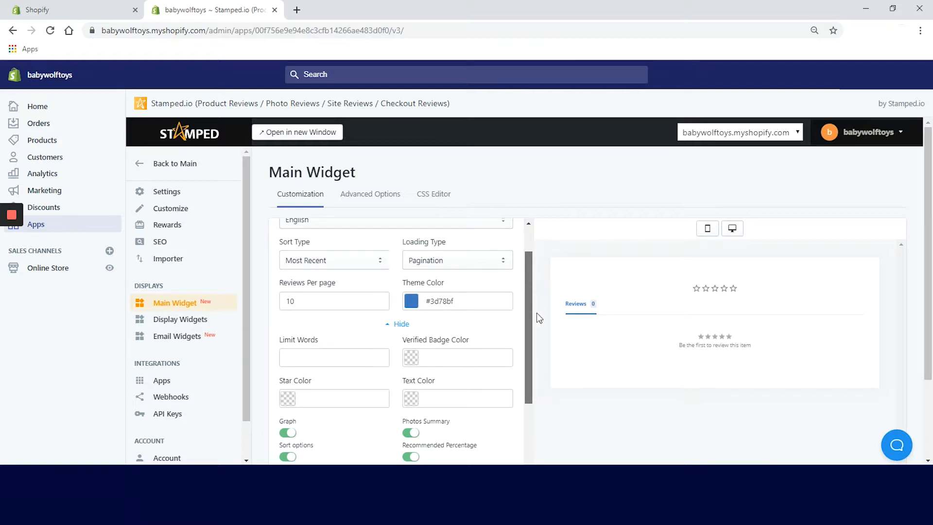
{"action": "scroll", "scroll_direction": "down", "scroll_amount": 3}
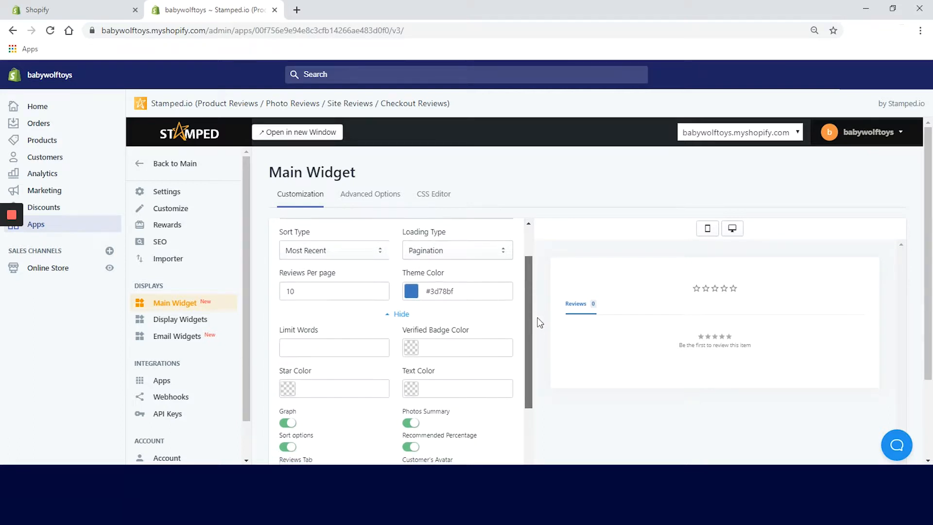
{"action": "scroll", "scroll_direction": "down", "scroll_amount": 3}
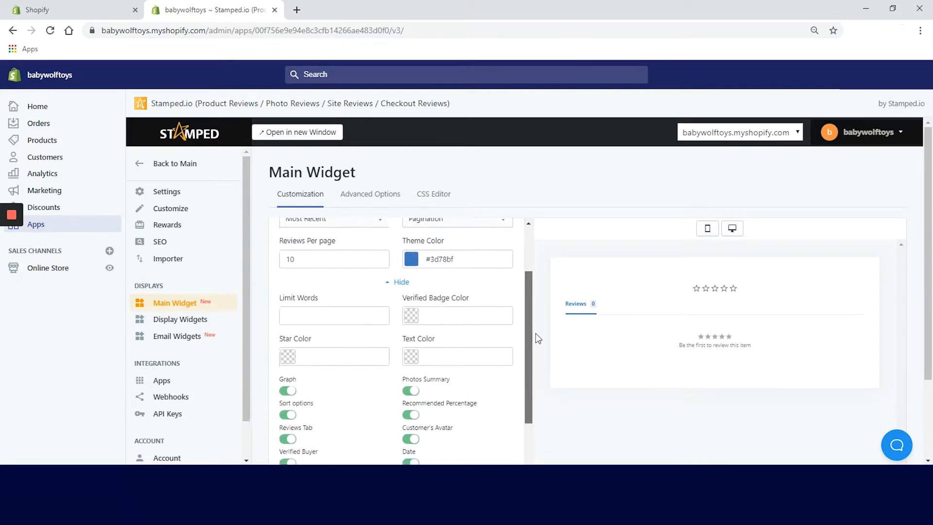
{"action": "scroll", "scroll_direction": "down", "scroll_amount": 3}
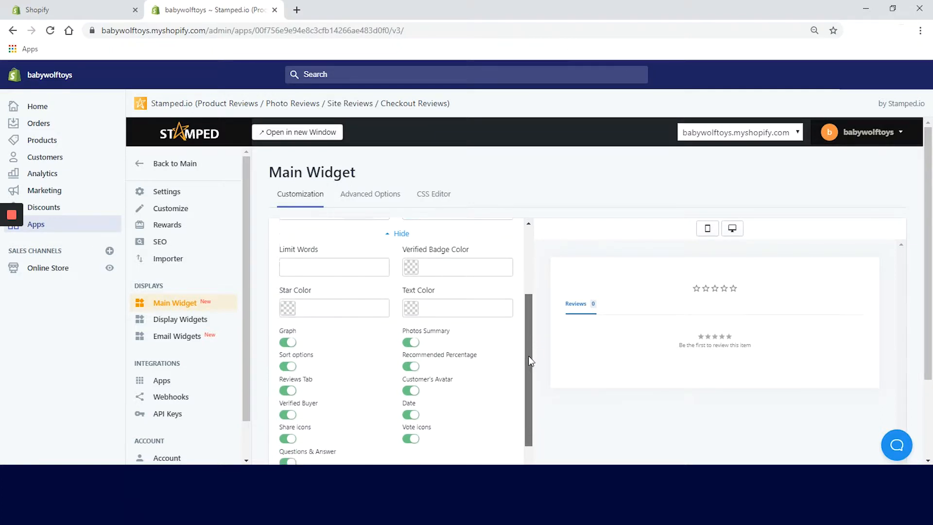
{"action": "scroll", "scroll_direction": "down", "scroll_amount": 3}
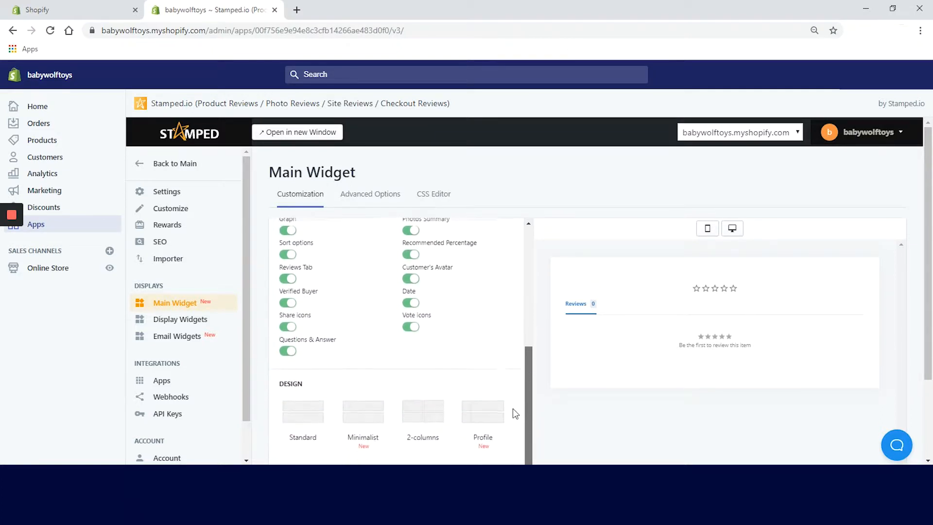
{"action": "scroll", "scroll_direction": "down", "scroll_amount": 3}
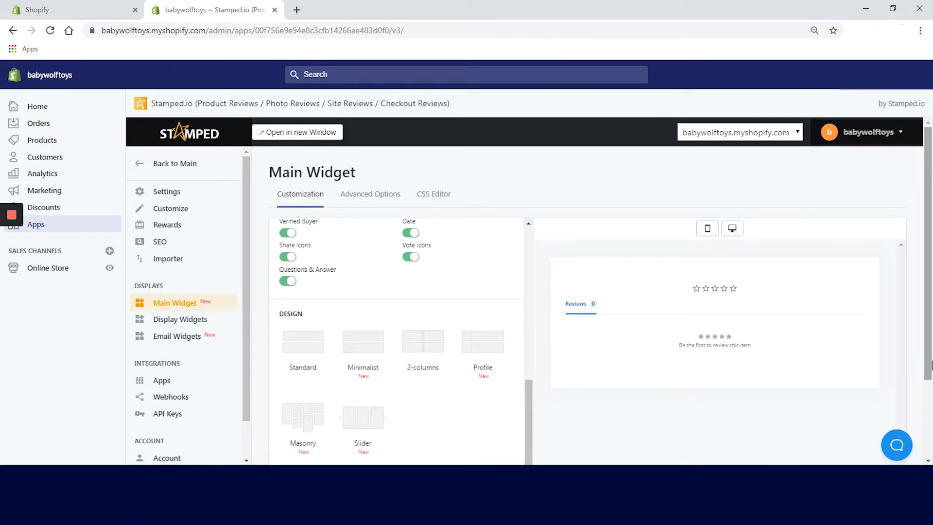
{"action": "scroll", "scroll_direction": "down", "scroll_amount": 3}
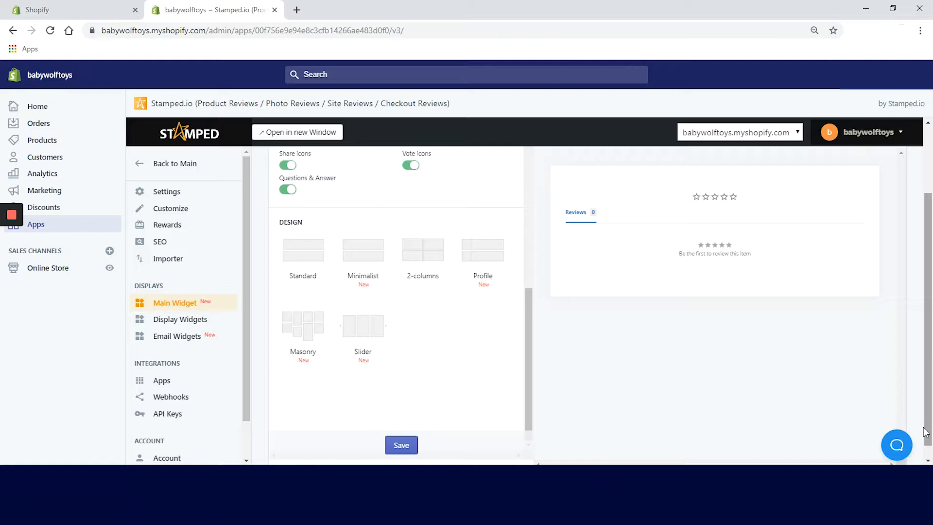
{"action": "mouse_move", "coordinate": [546, 435]}
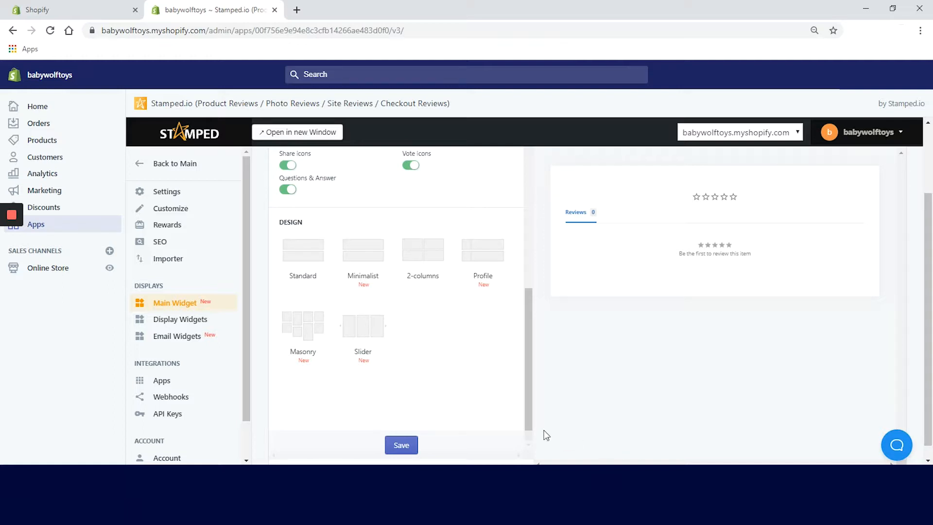
Give the Main Widget the Masonry design, save it, and go to Display Widgets
{"action": "left_click", "coordinate": [303, 324]}
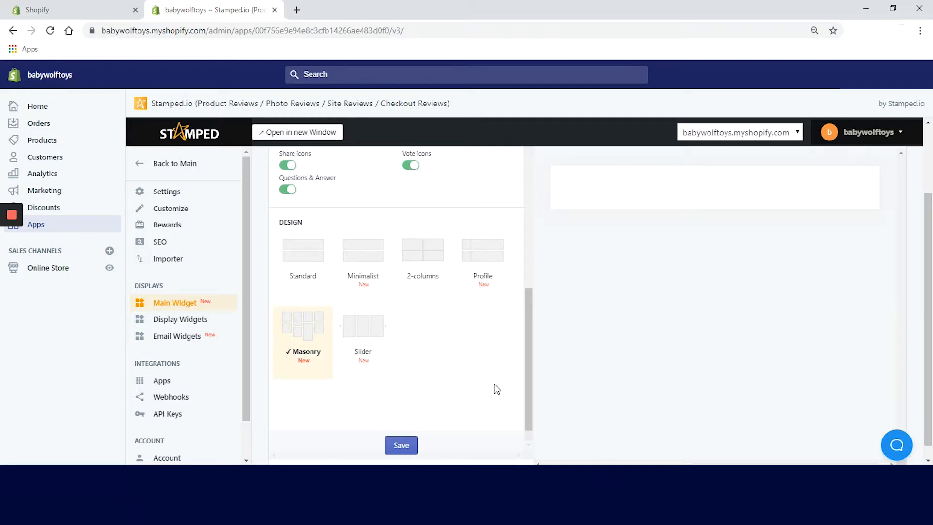
{"action": "left_click", "coordinate": [401, 446]}
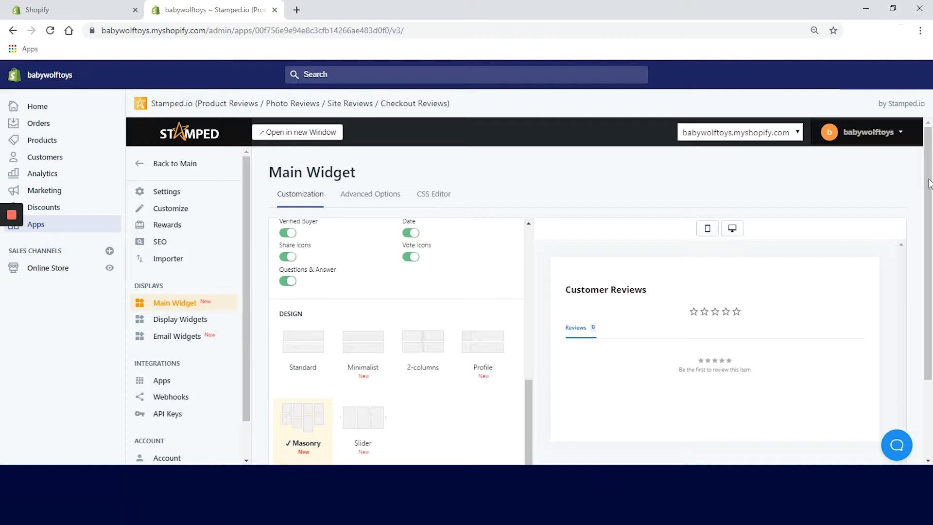
{"action": "left_click", "coordinate": [180, 319]}
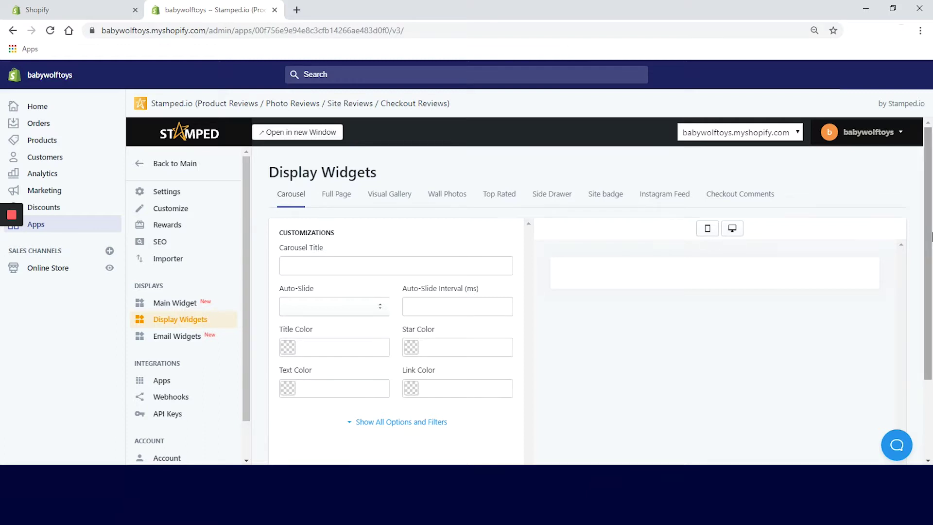
Browse the Email Widgets badge styles, including the ribbon badge, which require Premium
{"action": "left_click", "coordinate": [177, 335]}
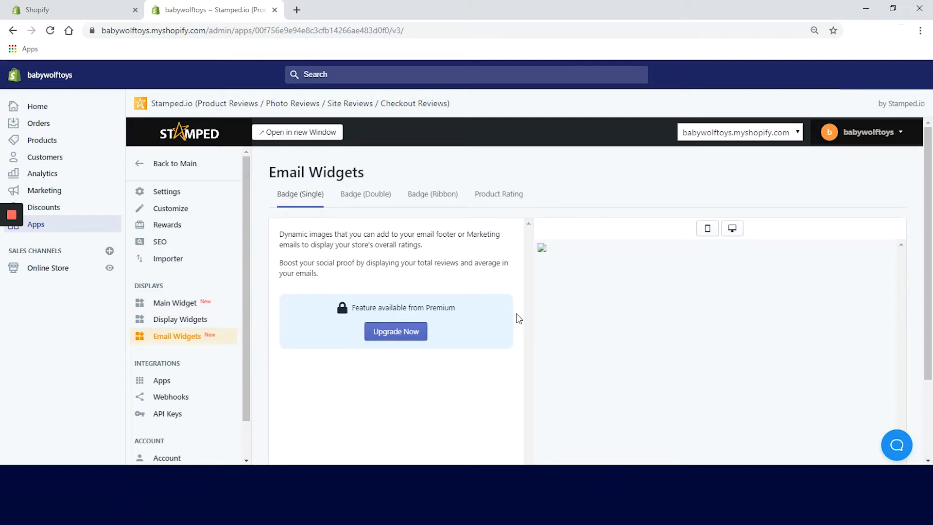
{"action": "mouse_move", "coordinate": [430, 276]}
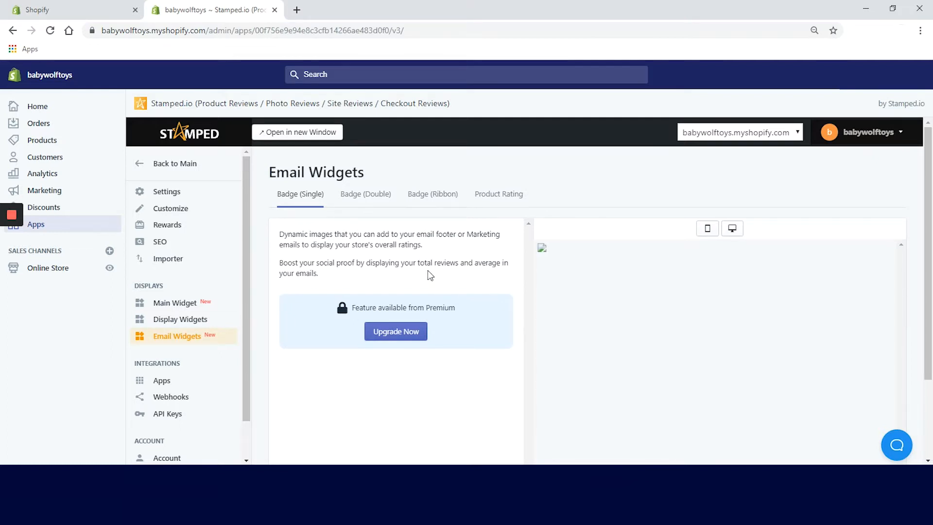
{"action": "left_click", "coordinate": [433, 193]}
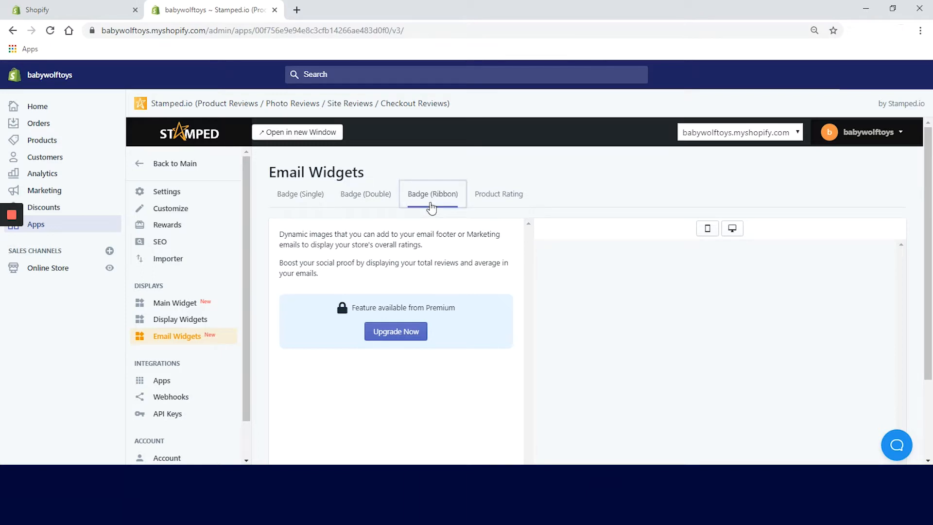
{"action": "left_click", "coordinate": [499, 193]}
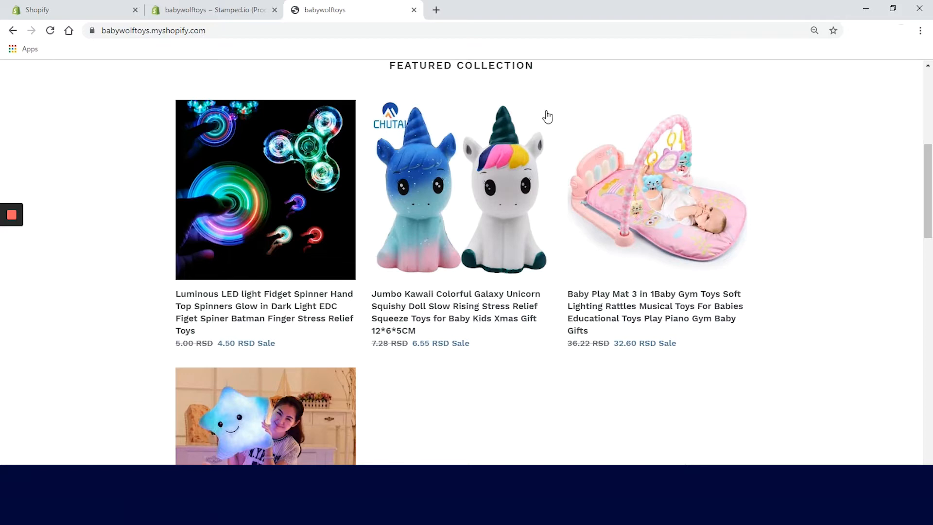
Open the Luminous LED light fidget spinner product page and reach its reviews section
{"action": "left_click", "coordinate": [282, 318]}
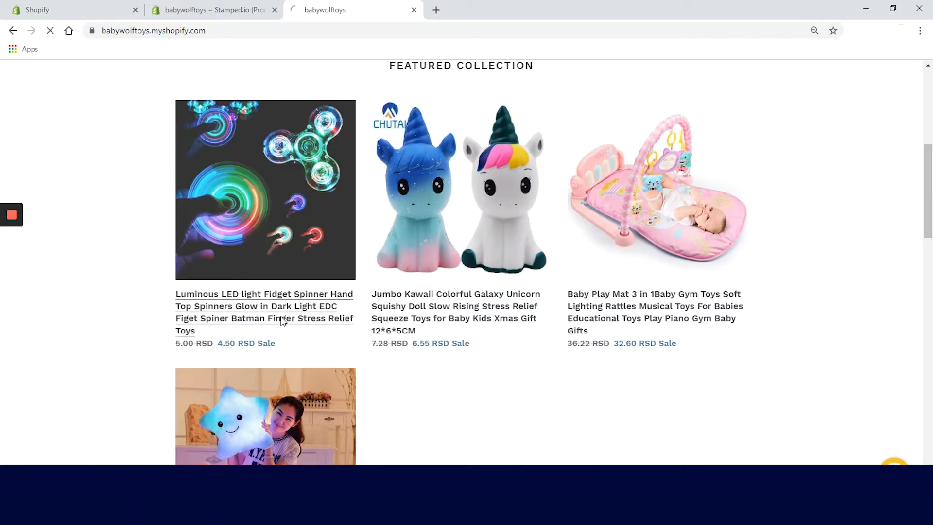
{"action": "left_click", "coordinate": [263, 313]}
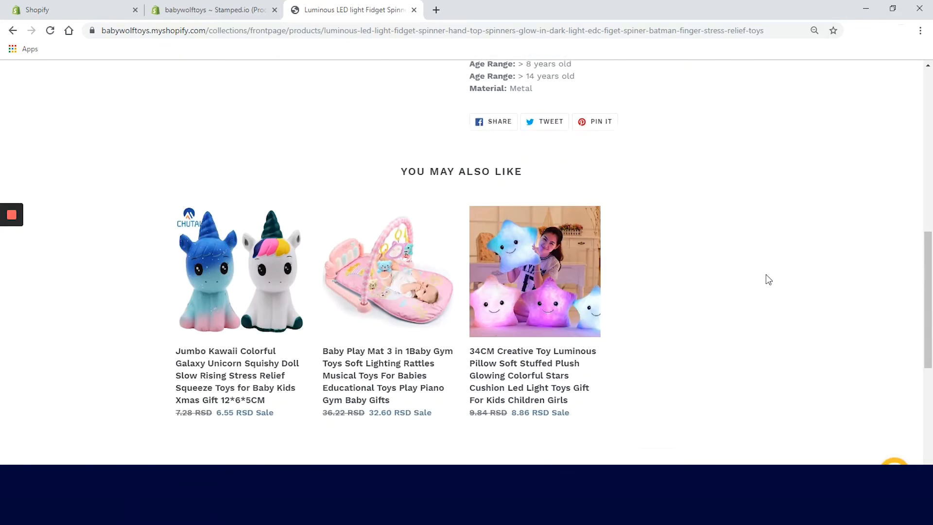
{"action": "scroll", "scroll_direction": "down", "scroll_amount": 3}
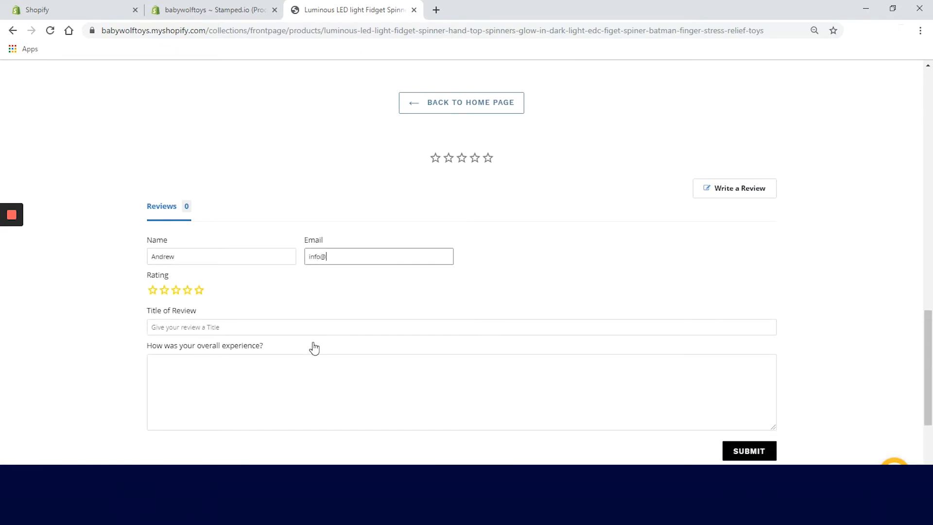
Complete the email ecomexperts.io, give five stars, title 123, comment nice!, and submit
{"action": "type", "text": "ecomexperts.io"}
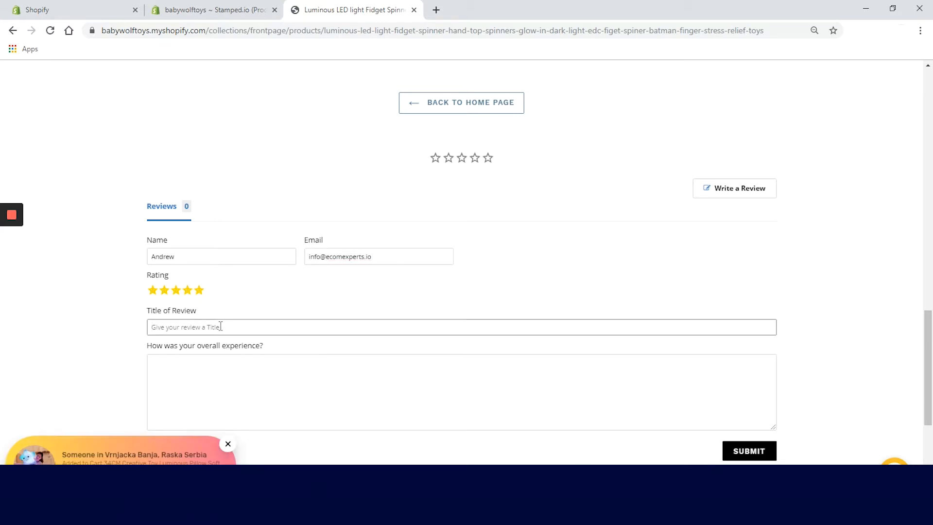
{"action": "type", "text": "123"}
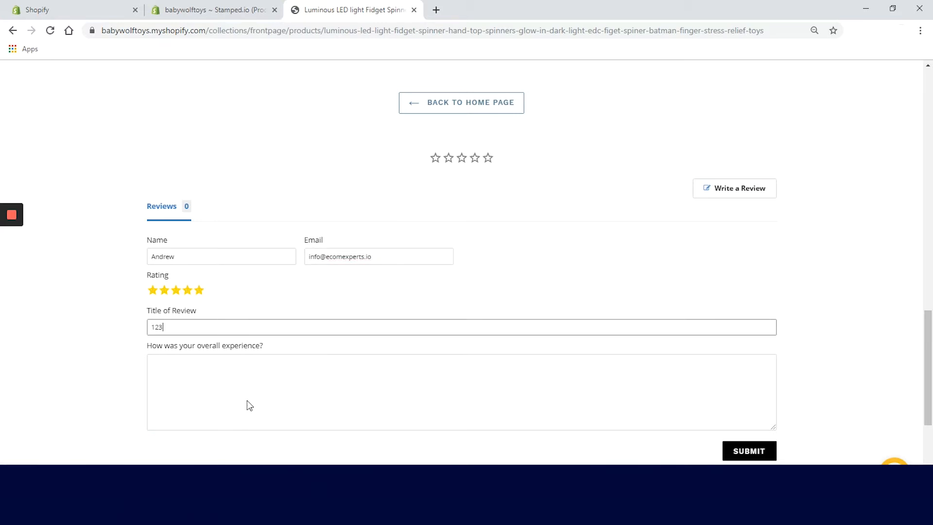
{"action": "type", "text": "nice!"}
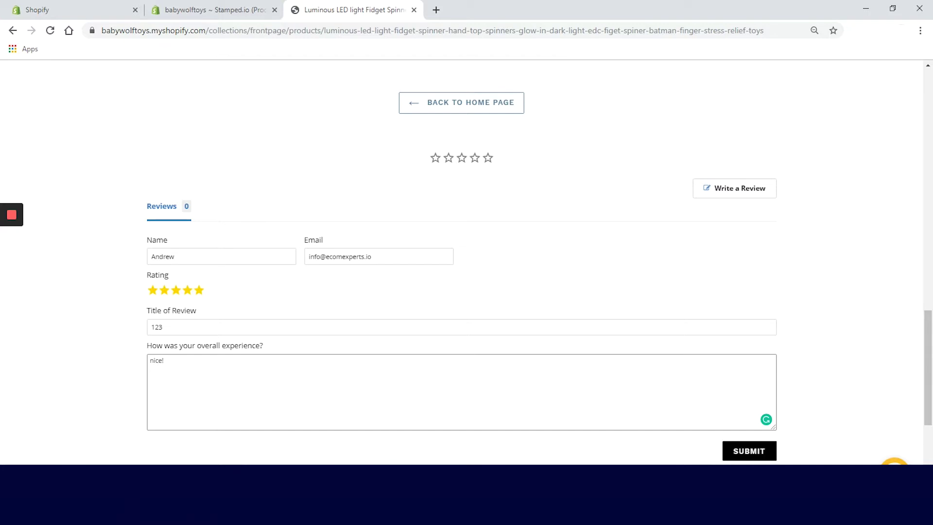
{"action": "left_click", "coordinate": [750, 451]}
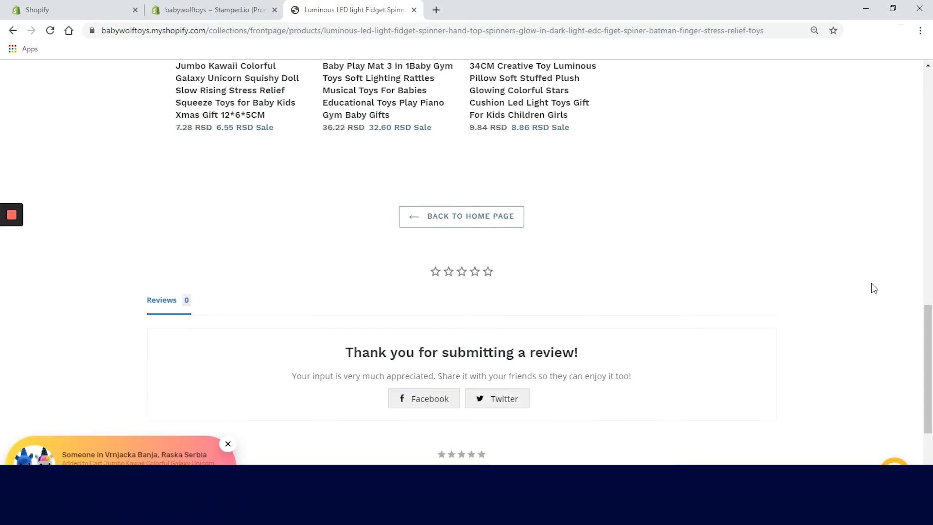
{"action": "left_click", "coordinate": [227, 444]}
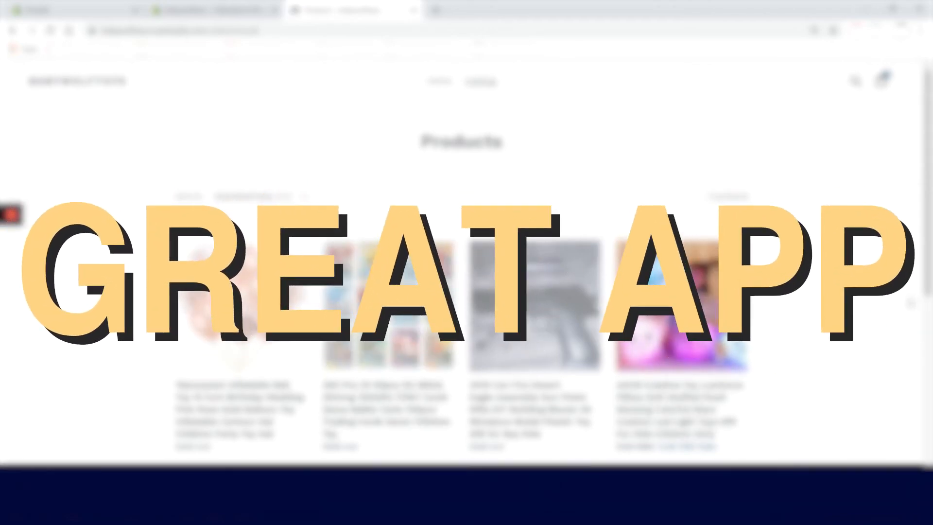
{"action": "scroll", "scroll_direction": "down", "scroll_amount": 3}
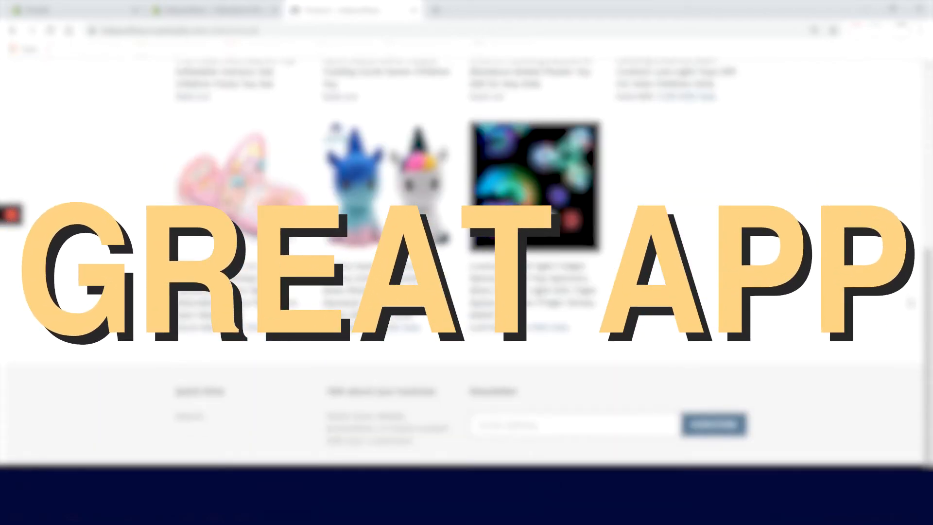
{"action": "scroll", "scroll_direction": "up", "scroll_amount": 3}
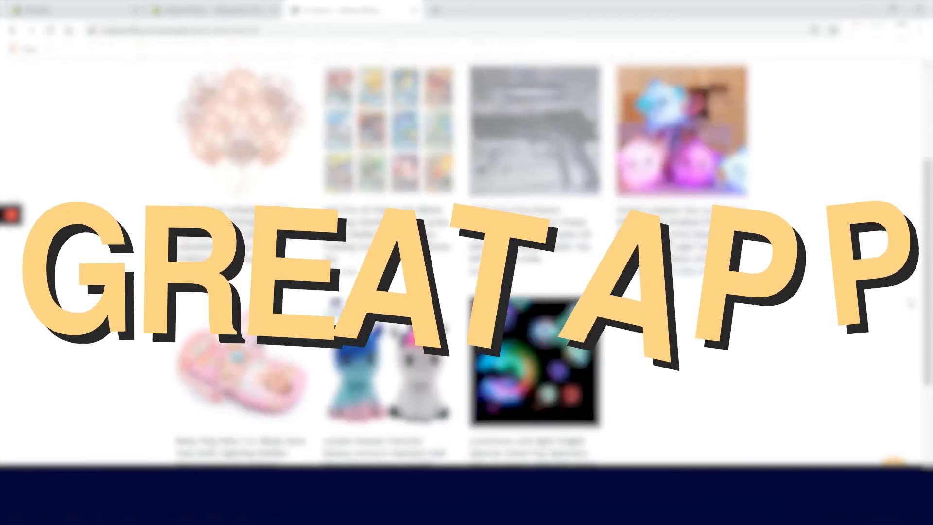